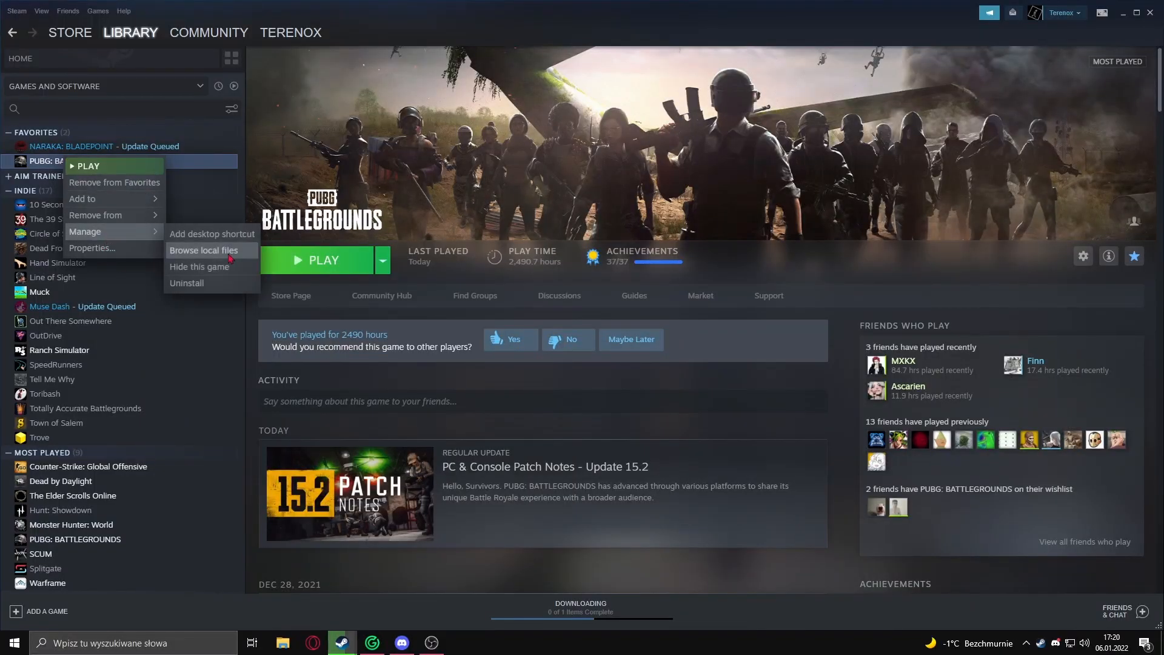
- Browse PUBG's local files to Binaries\Win64 and bring up TslGame.exe's properties
click(203, 250)
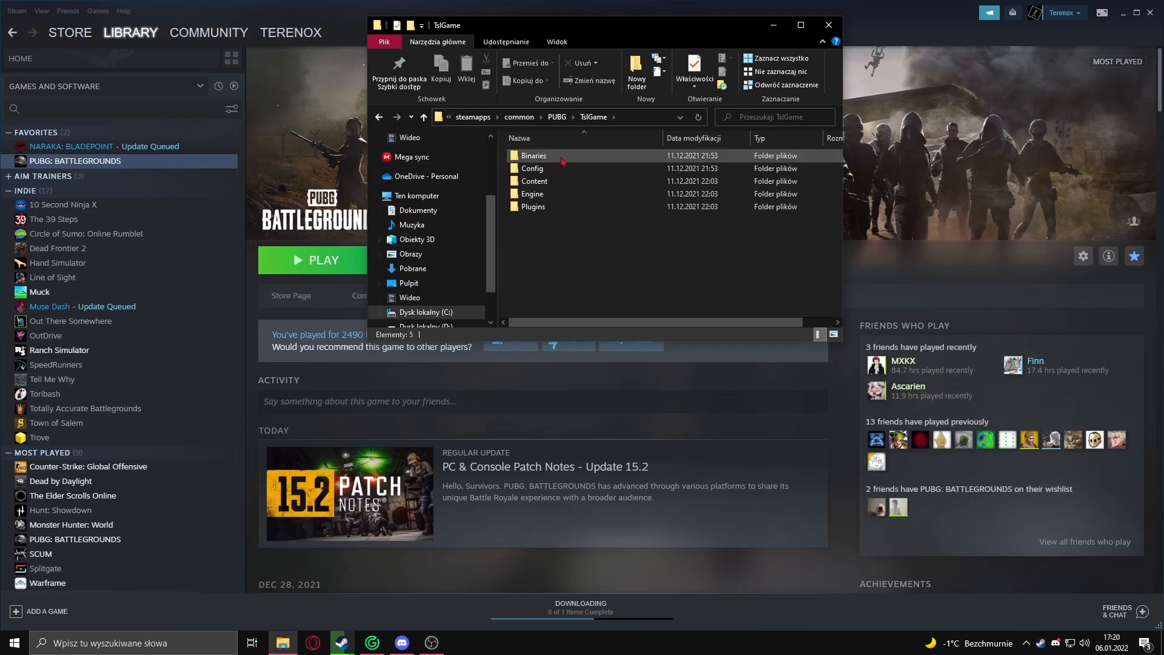
double_click(534, 155)
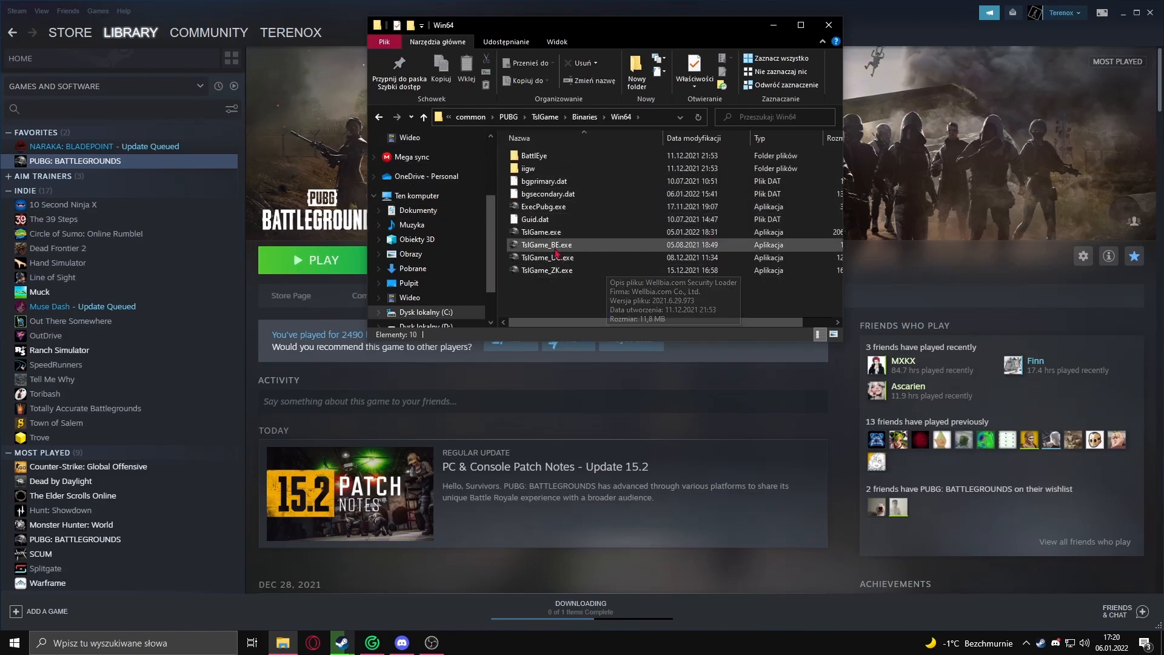
right_click(533, 231)
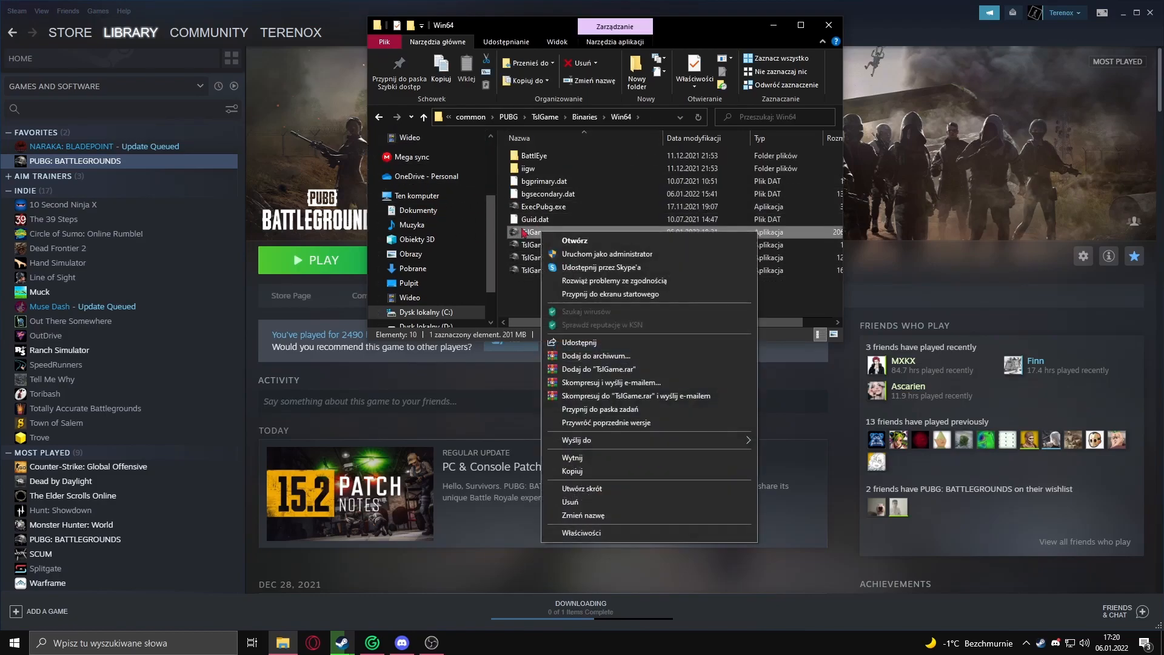
mouse_move(611, 534)
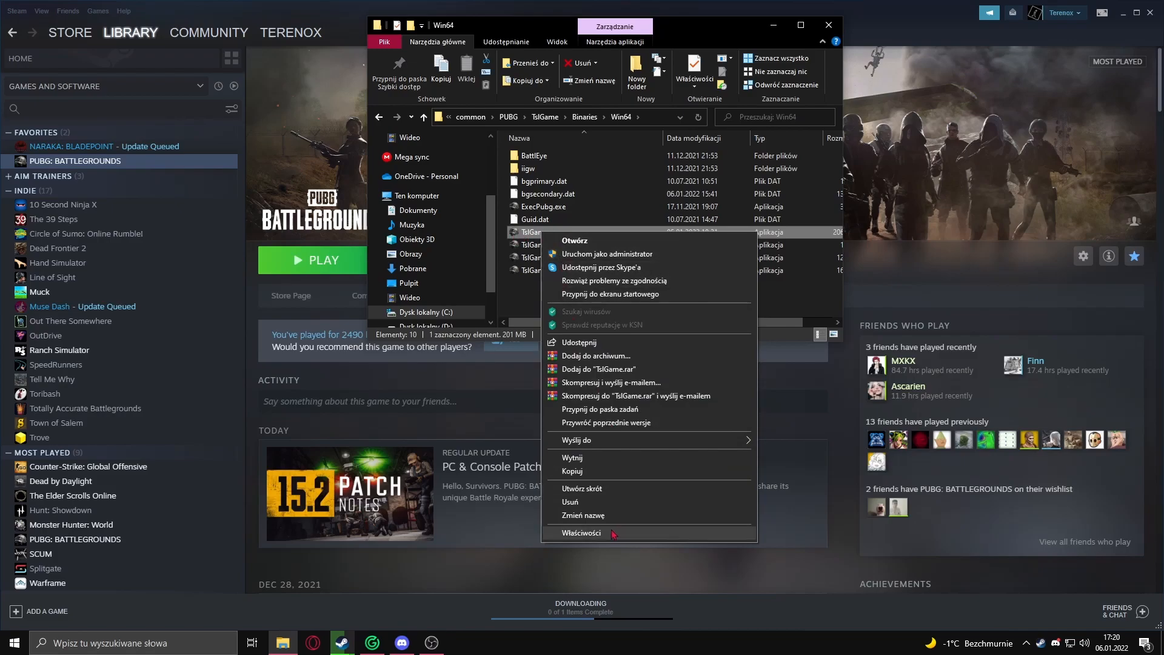
click(581, 532)
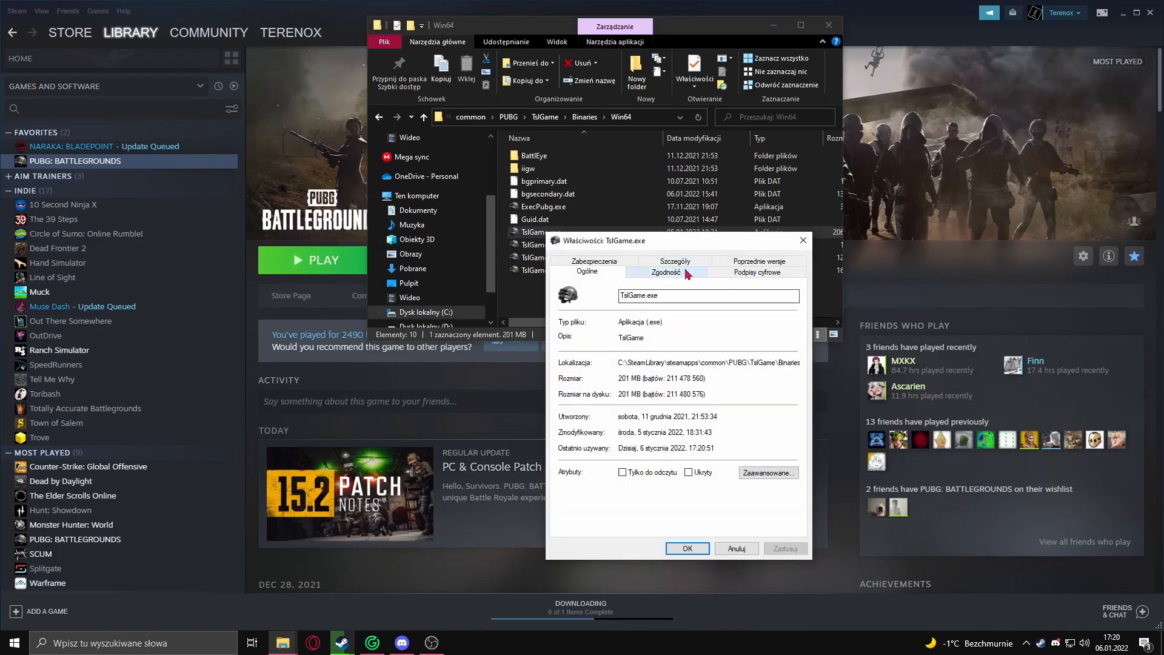
- Under Compatibility, disable fullscreen optimizations and override high-DPI scaling to Application
click(666, 272)
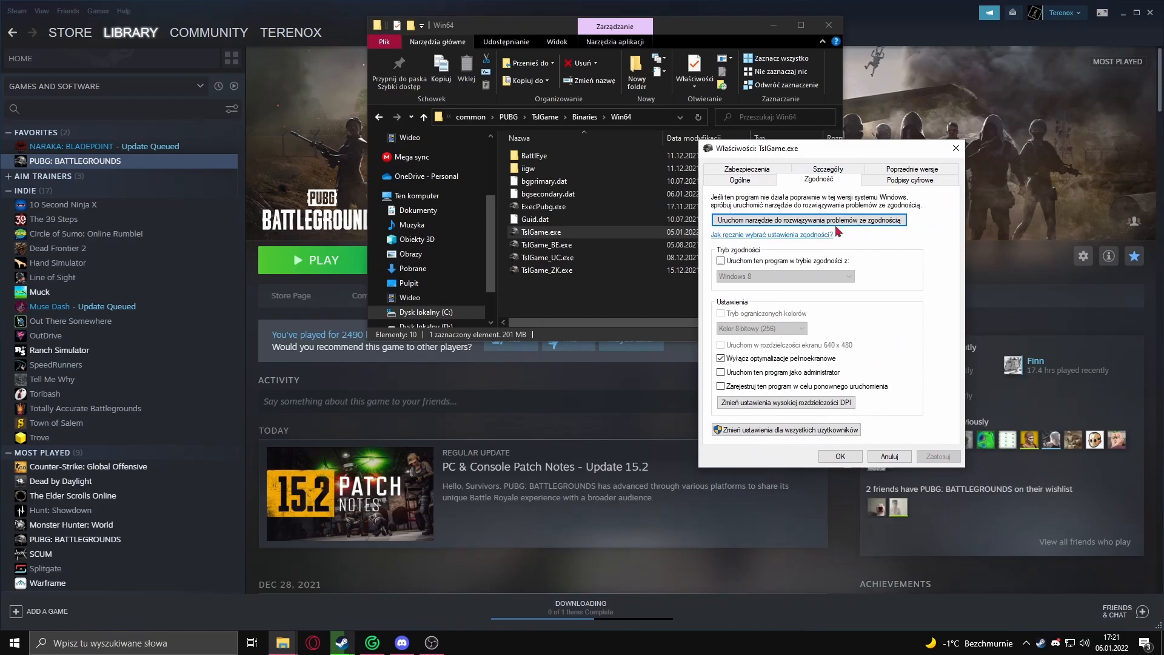
mouse_move(784, 401)
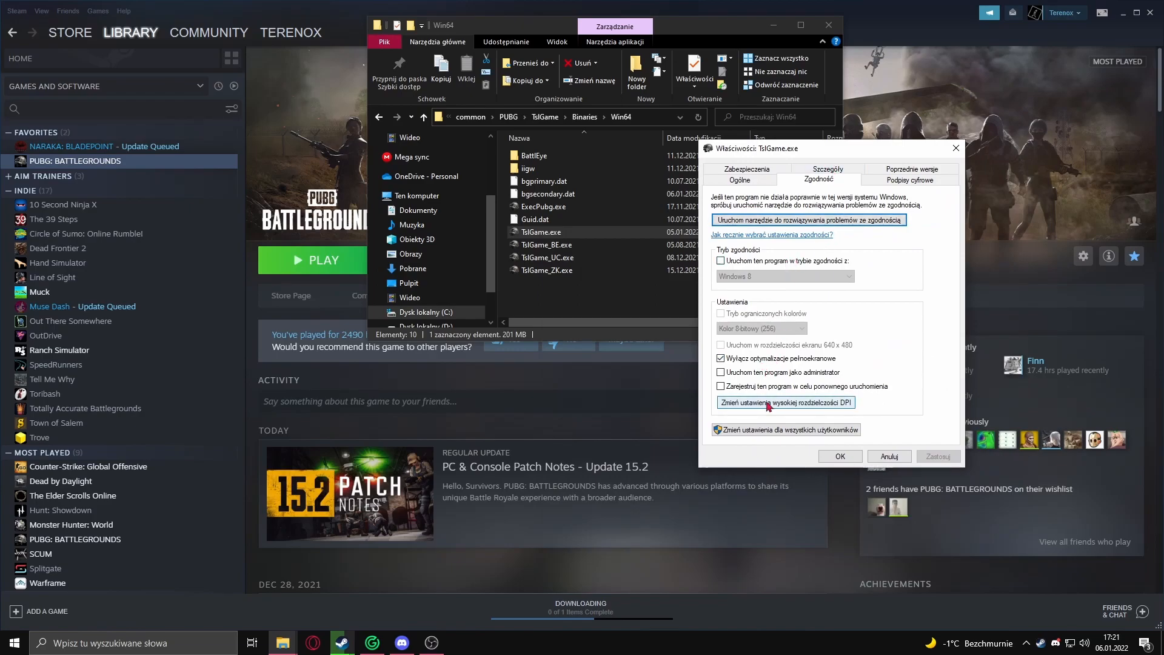
click(784, 402)
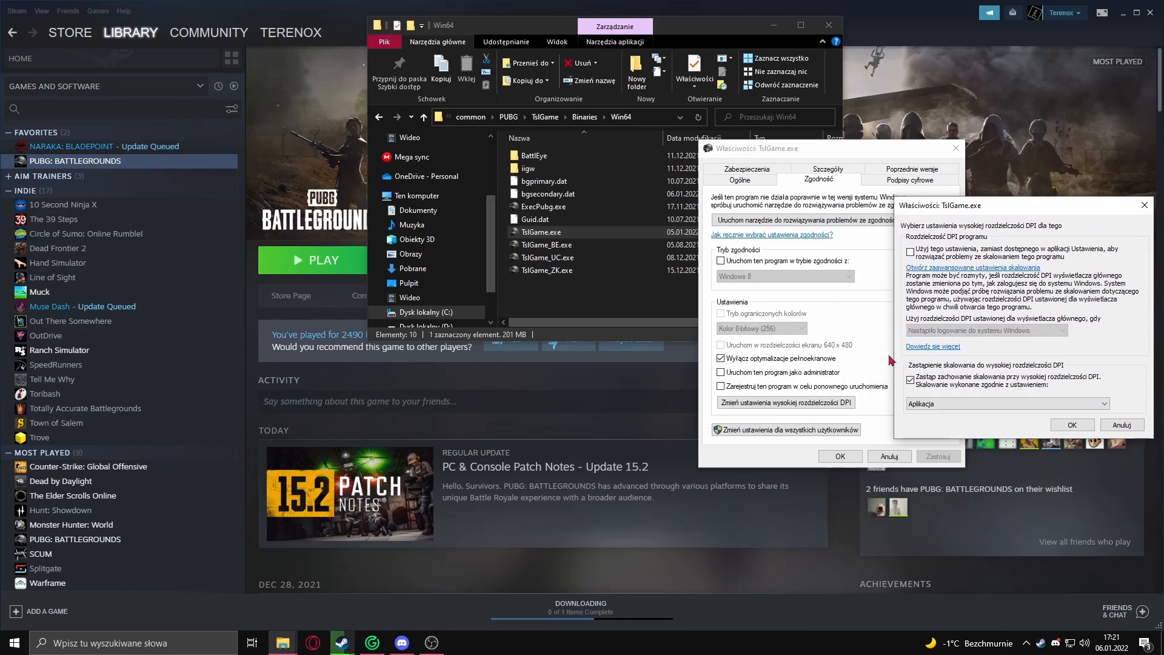
mouse_move(938, 399)
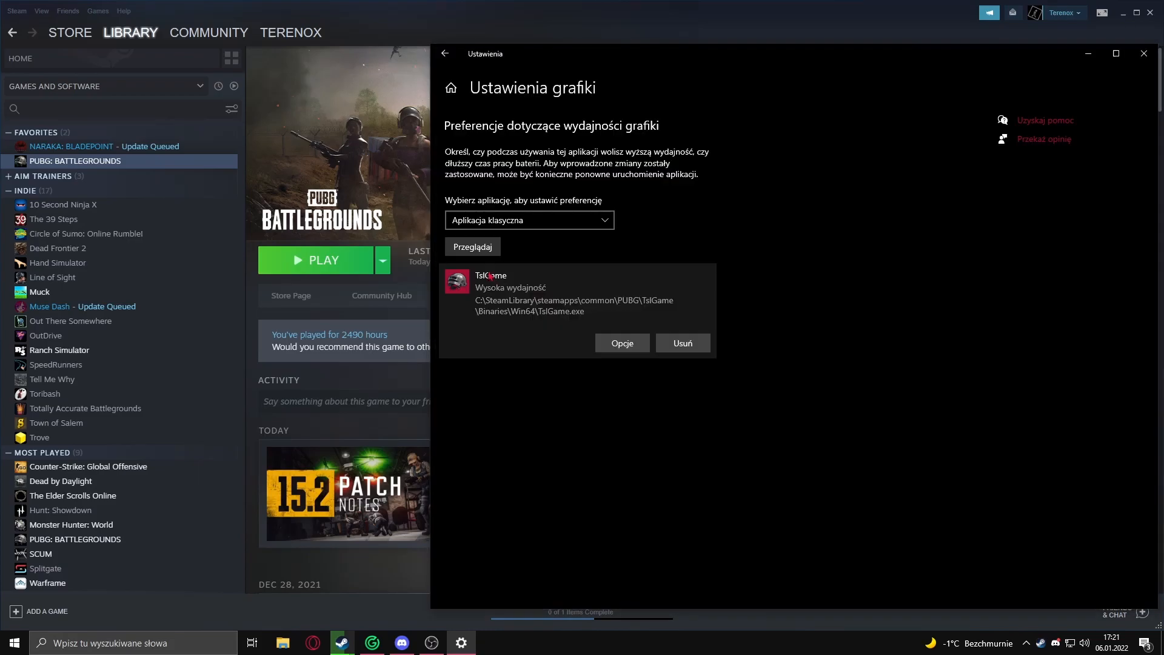
- Save a High performance GPU preference for TslGame.exe with Game Mode on, then close Settings
click(621, 343)
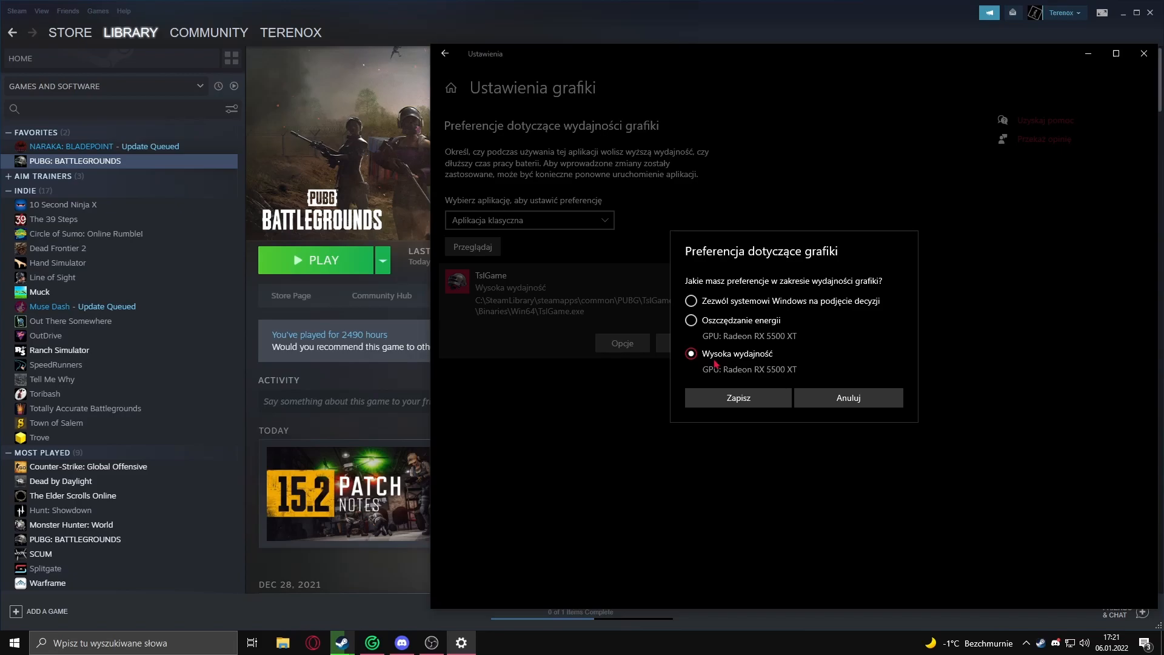
mouse_move(735, 365)
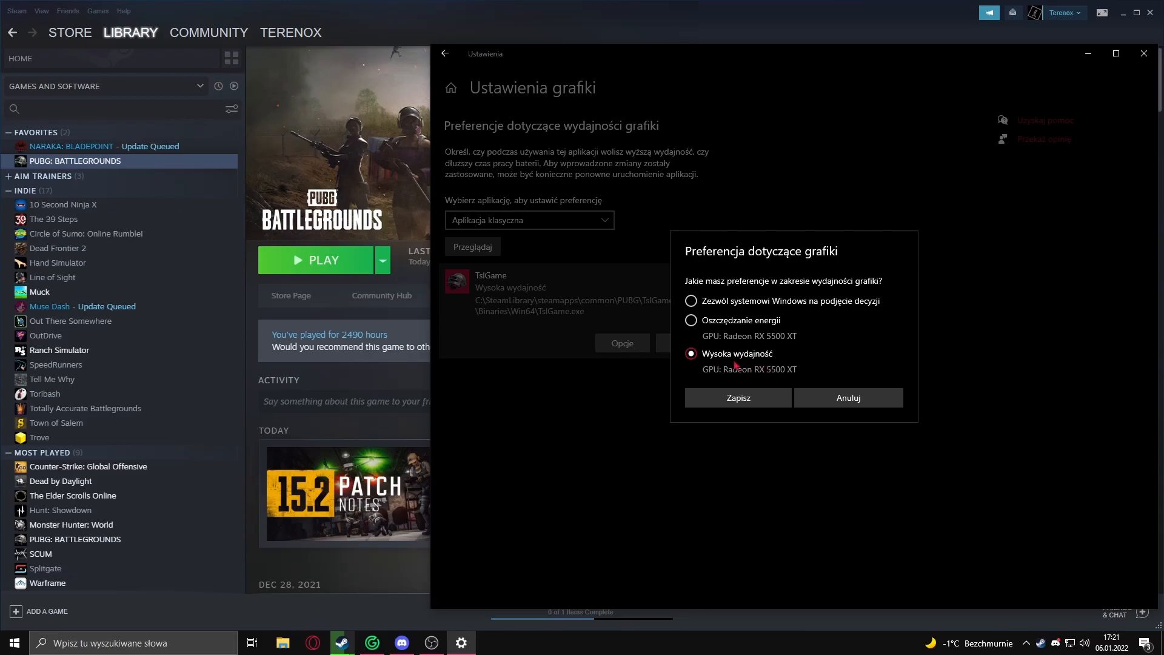
click(736, 398)
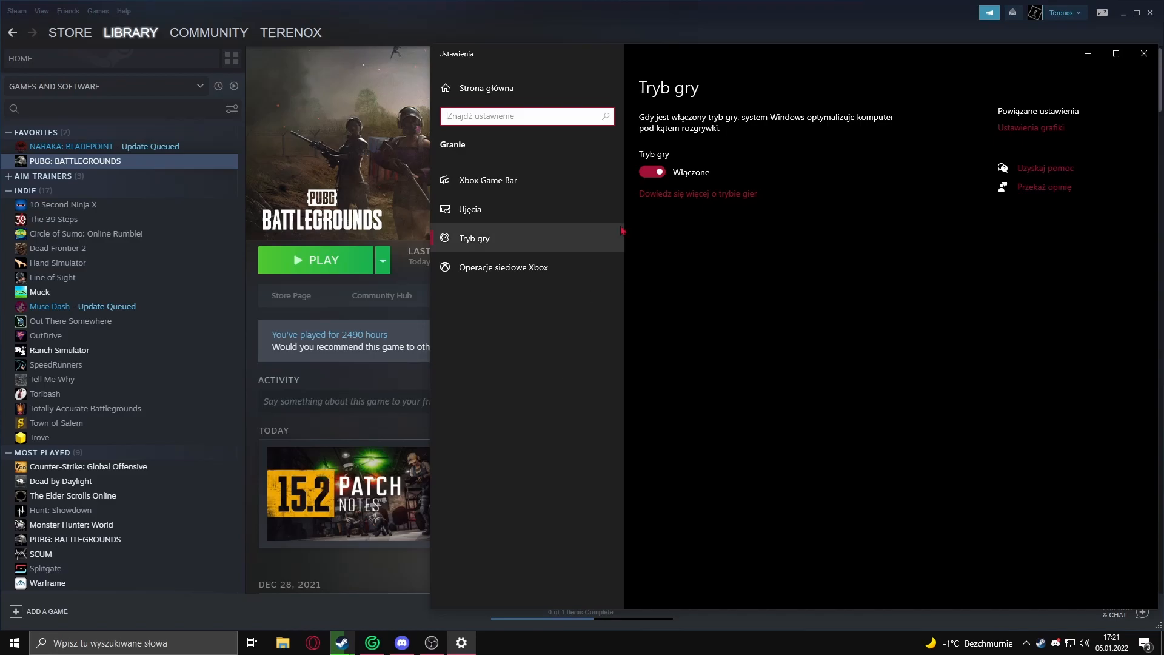
click(1142, 54)
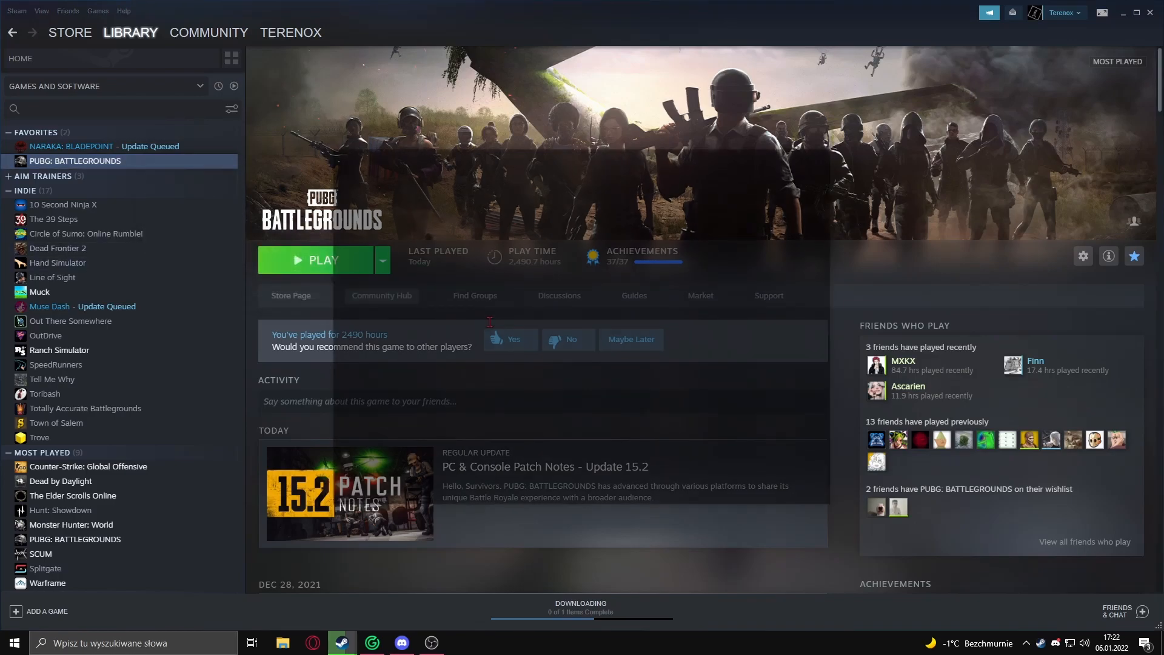
- Set launch options -USEALLAVAILABLECORES -malloc=system -sm4 -maxMem=13000 -refresh 120 in PUBG's properties
click(1083, 255)
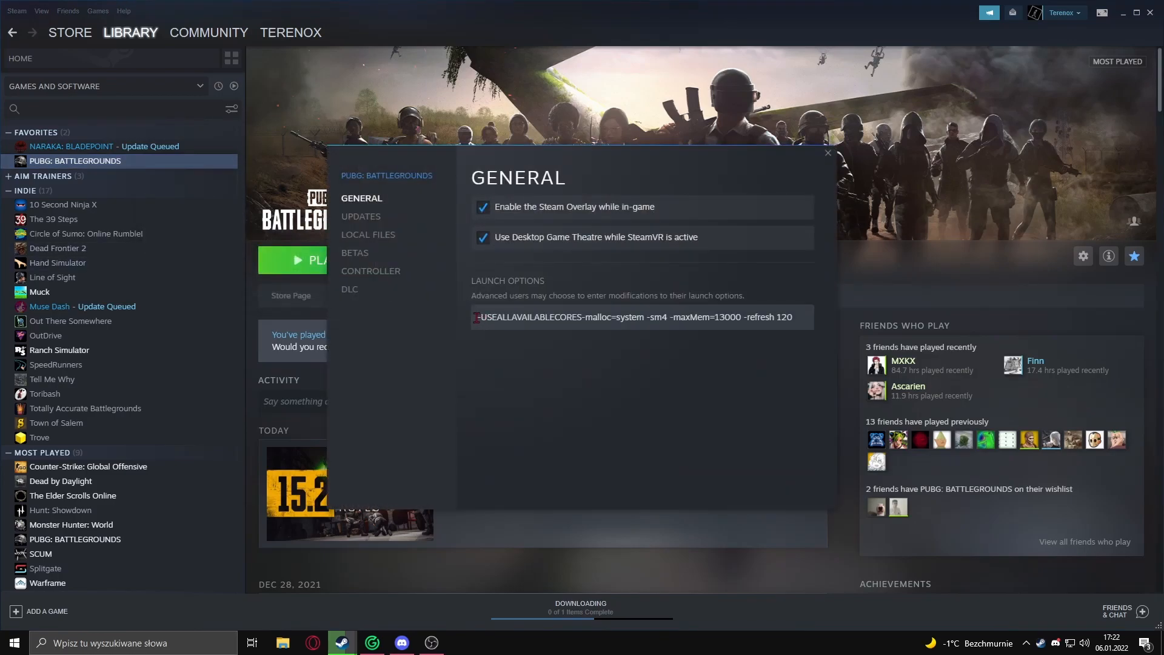
triple_click(634, 316)
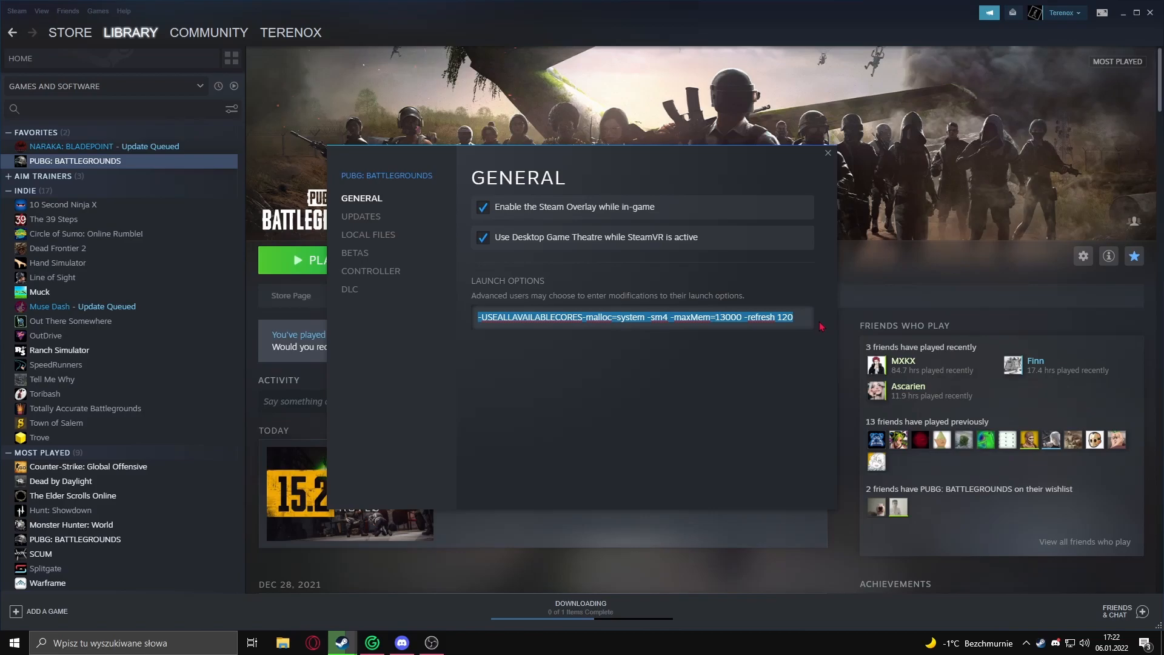
click(622, 366)
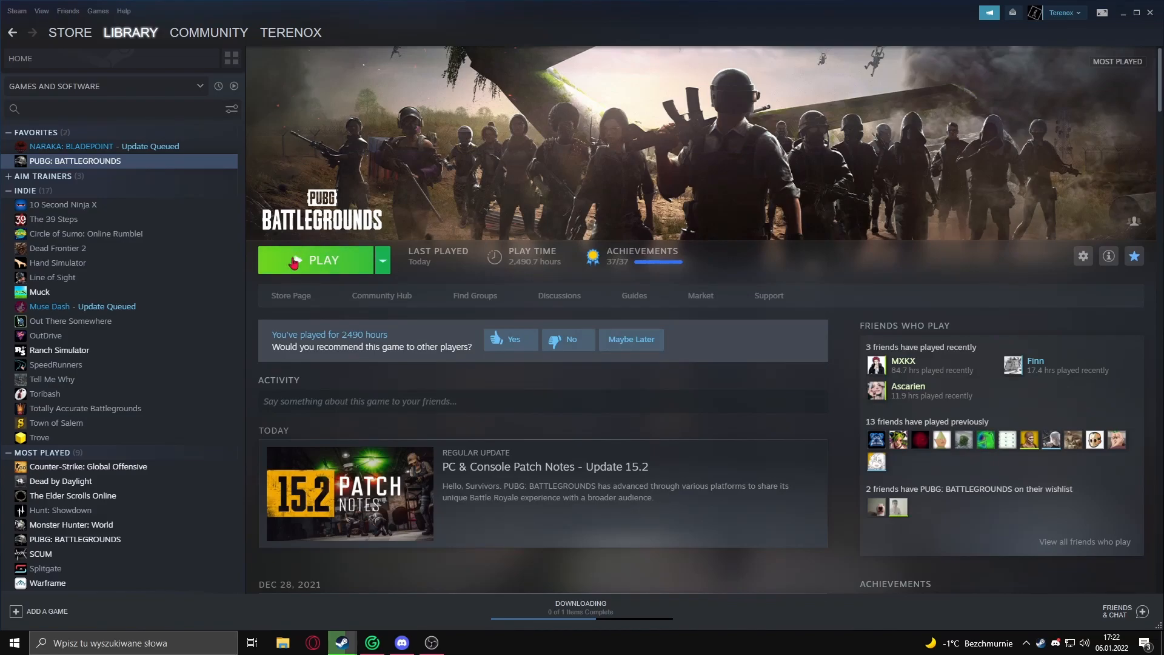
- Launch PUBG and reach the graphics settings with post-processing, shadows, effects and foliage at Very Low
click(323, 260)
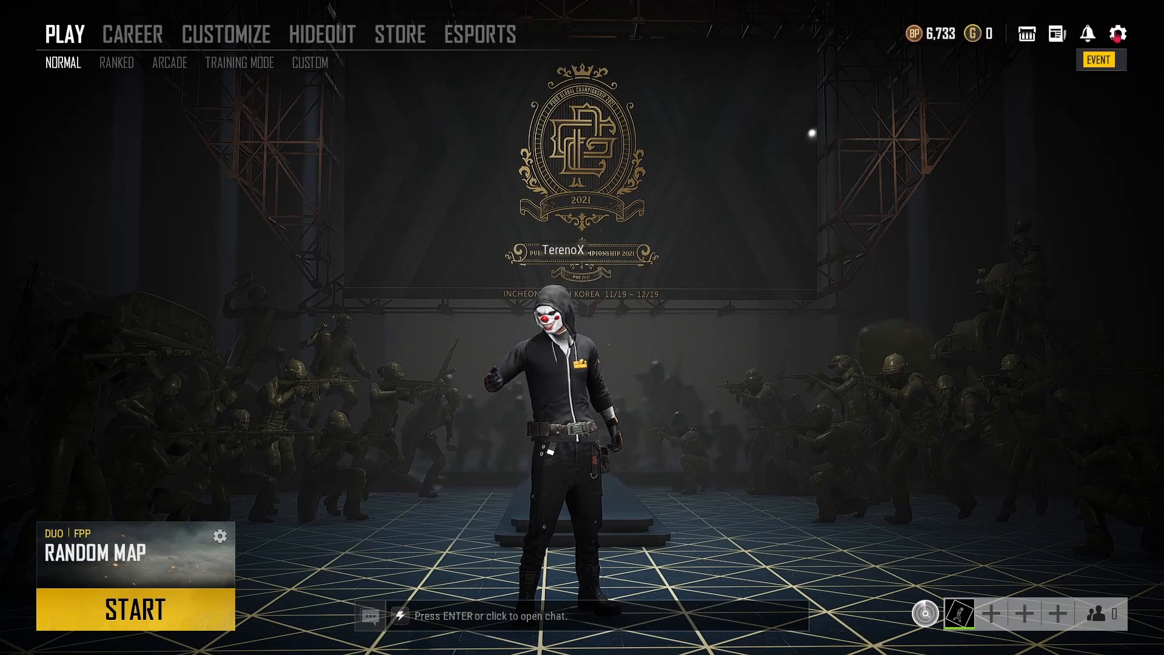
key(Escape)
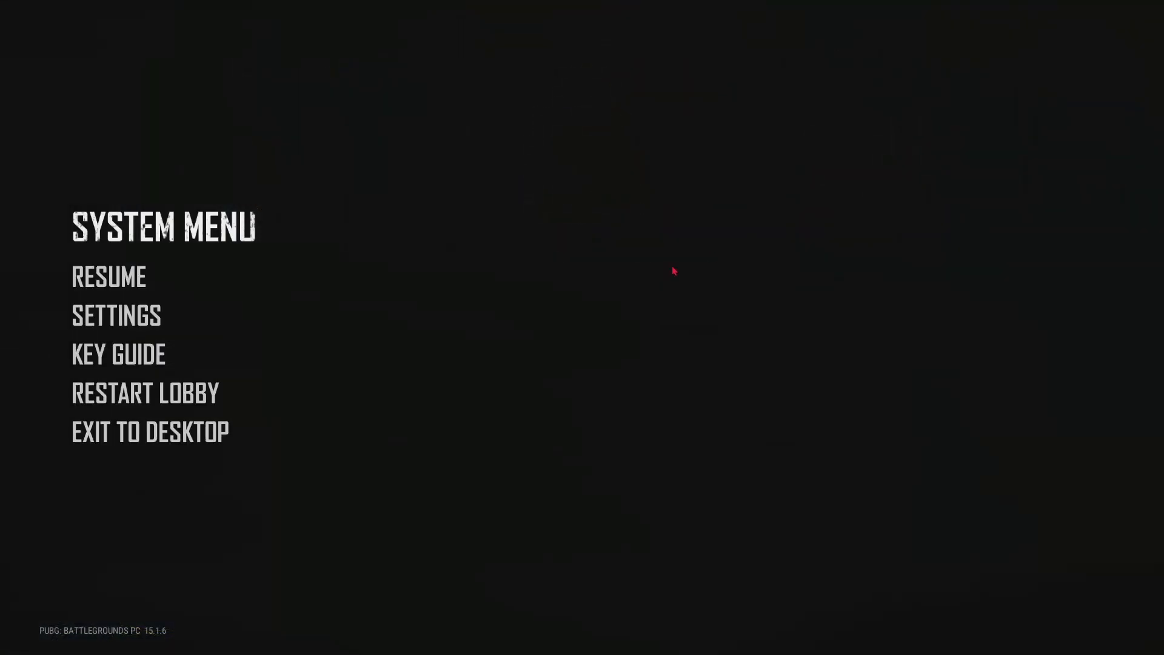
click(116, 315)
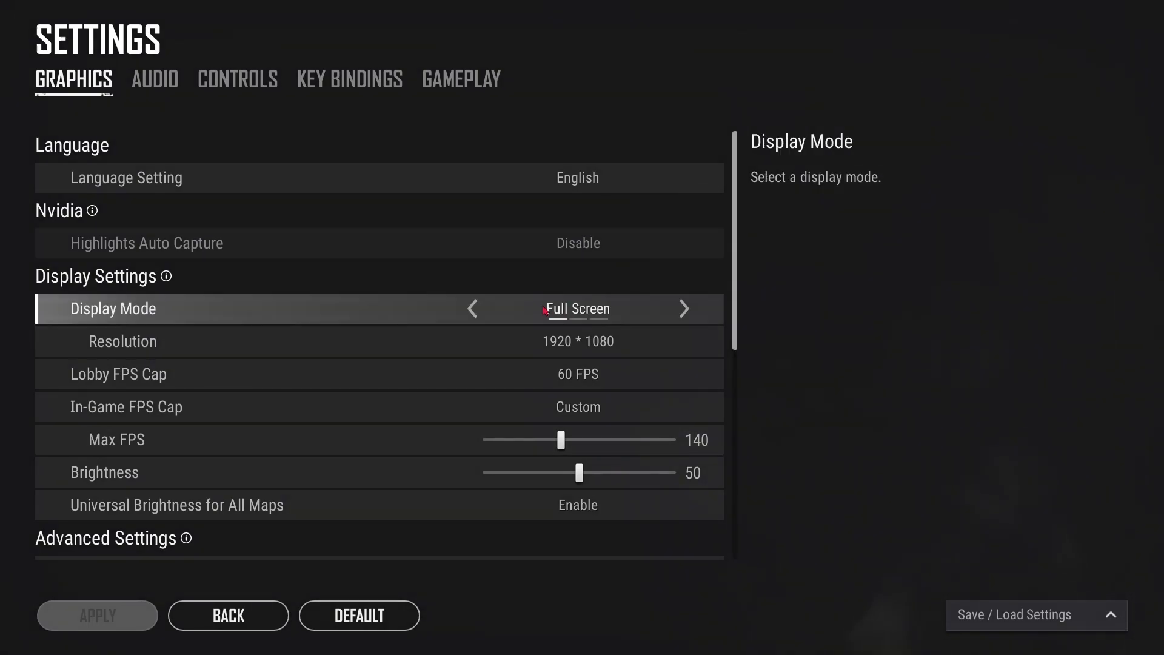
scroll(down, 3)
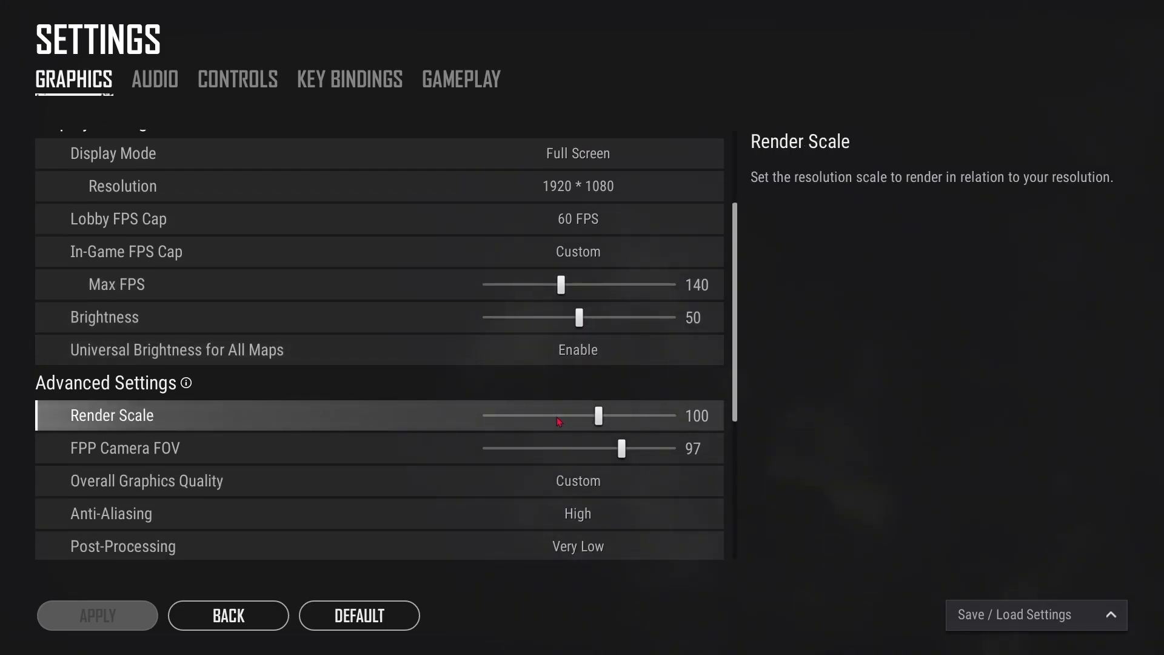
mouse_move(546, 423)
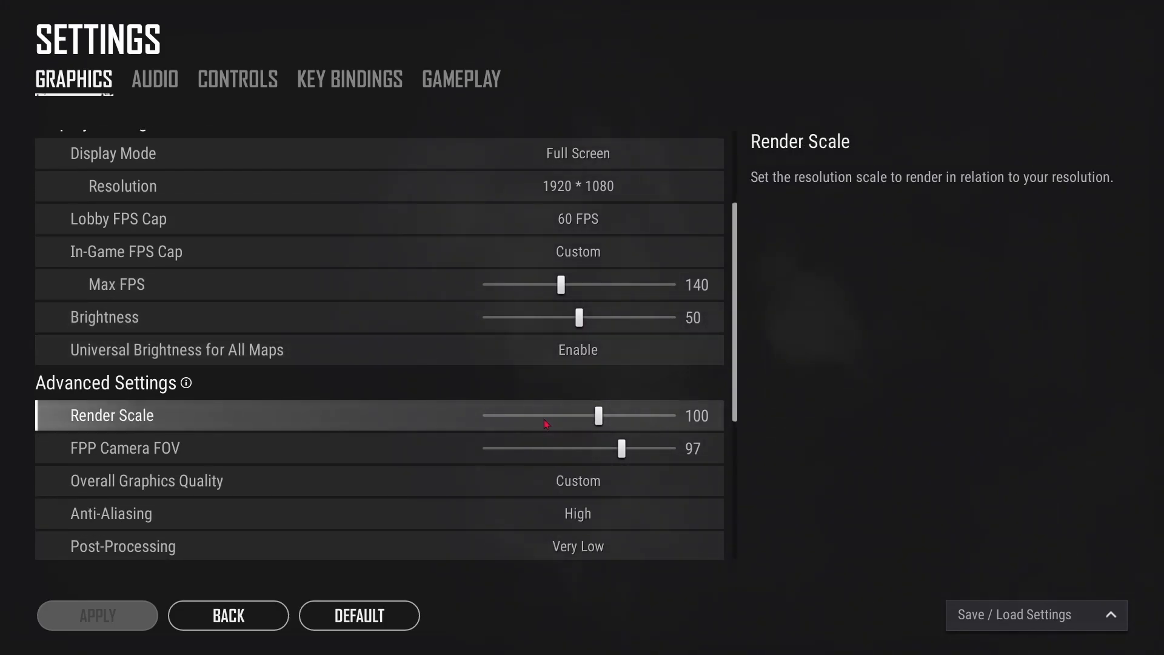
scroll(down, 3)
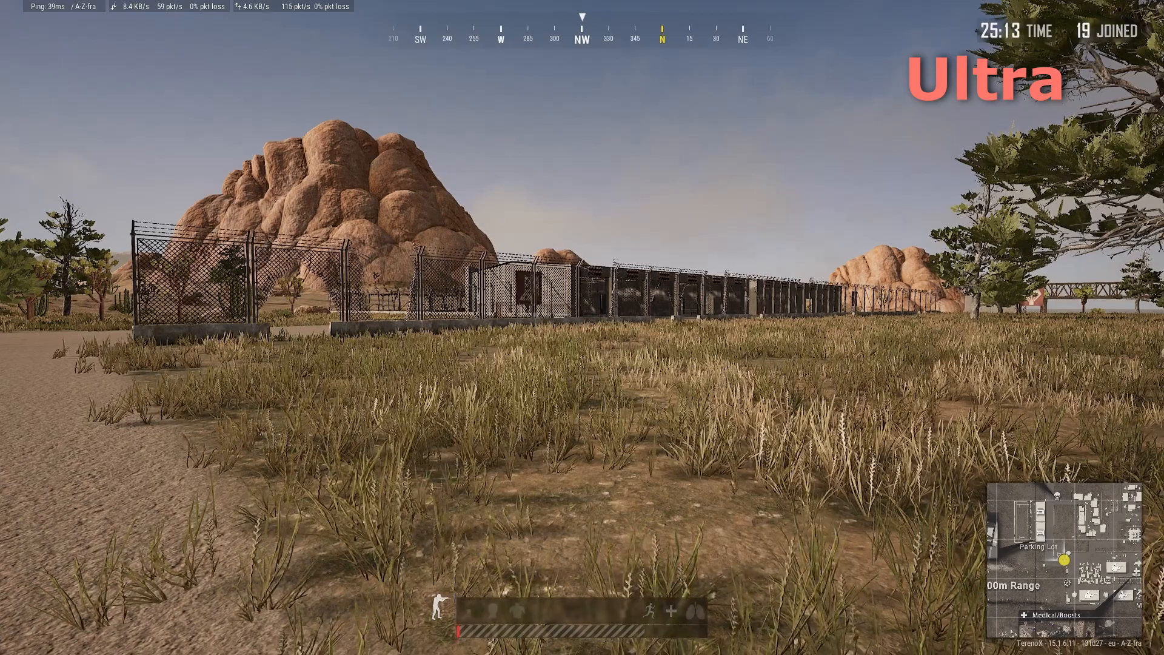
mouse_move(582, 327)
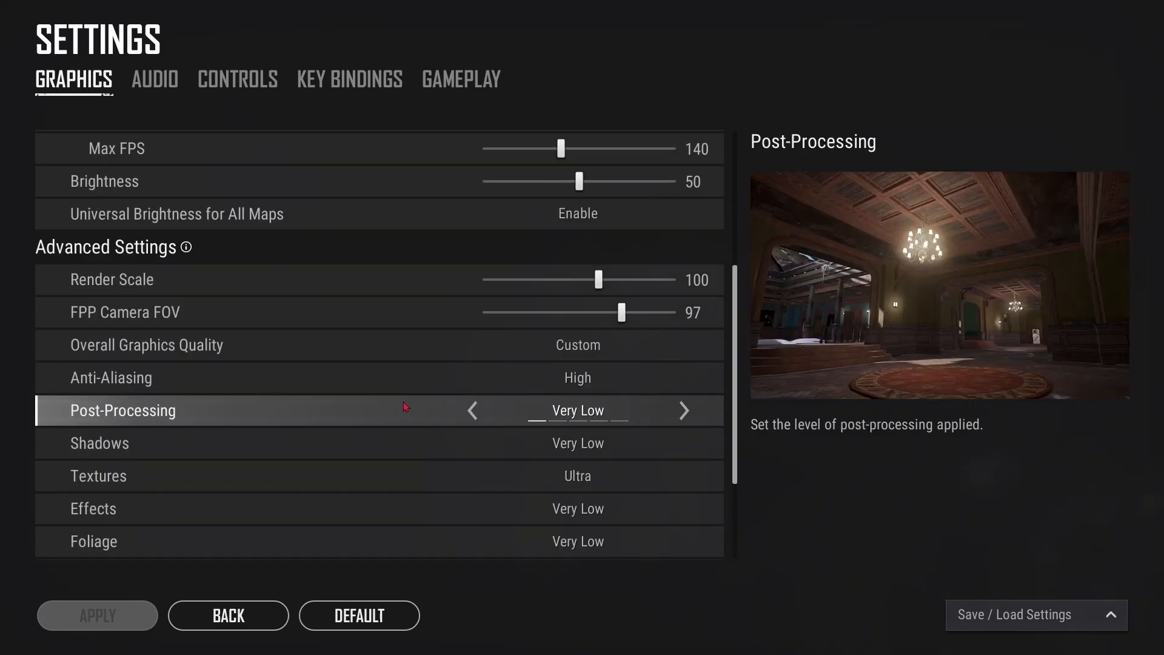
- Cycle shadow quality back to Very Low and move down to the Foliage row
click(683, 410)
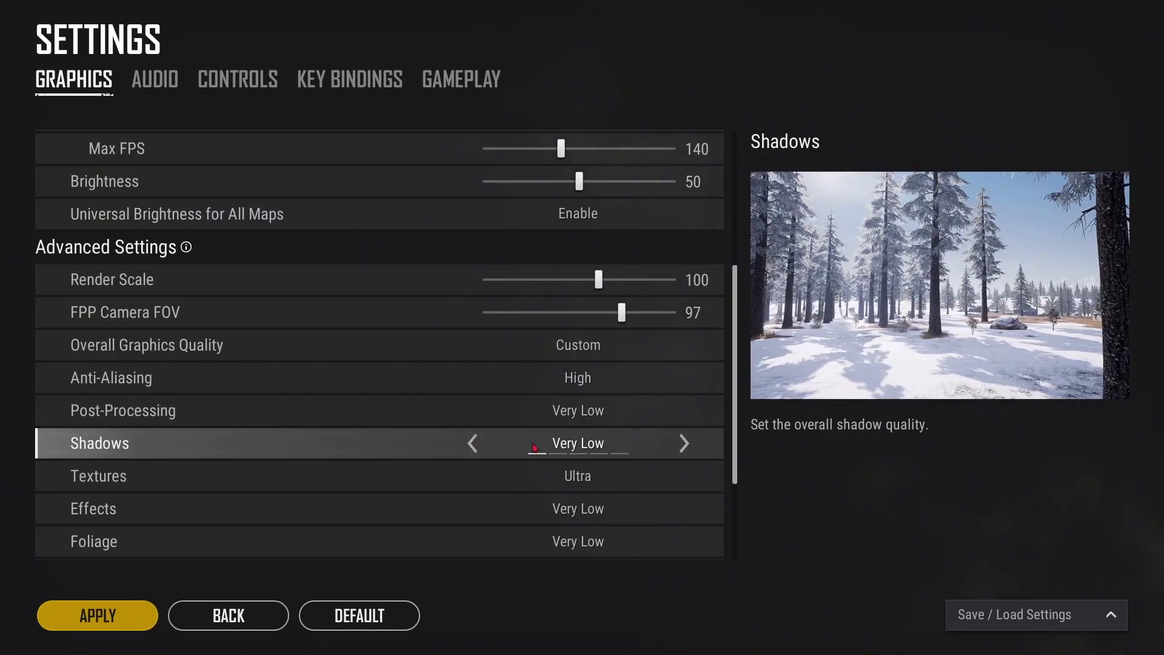
mouse_move(661, 452)
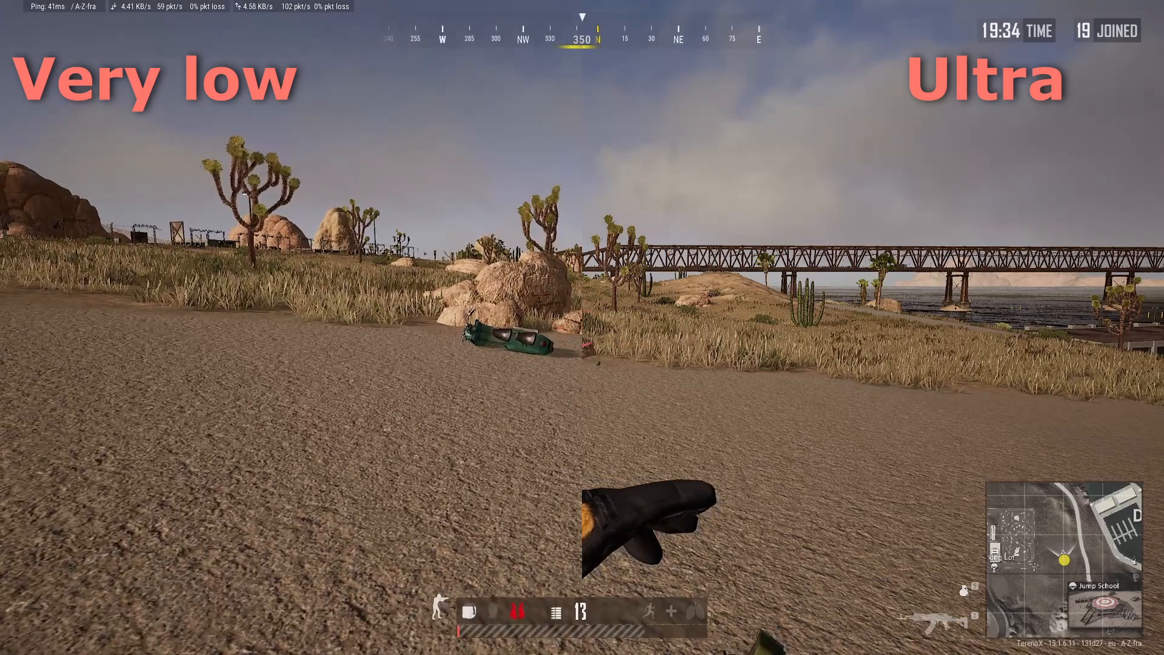
key(tab)
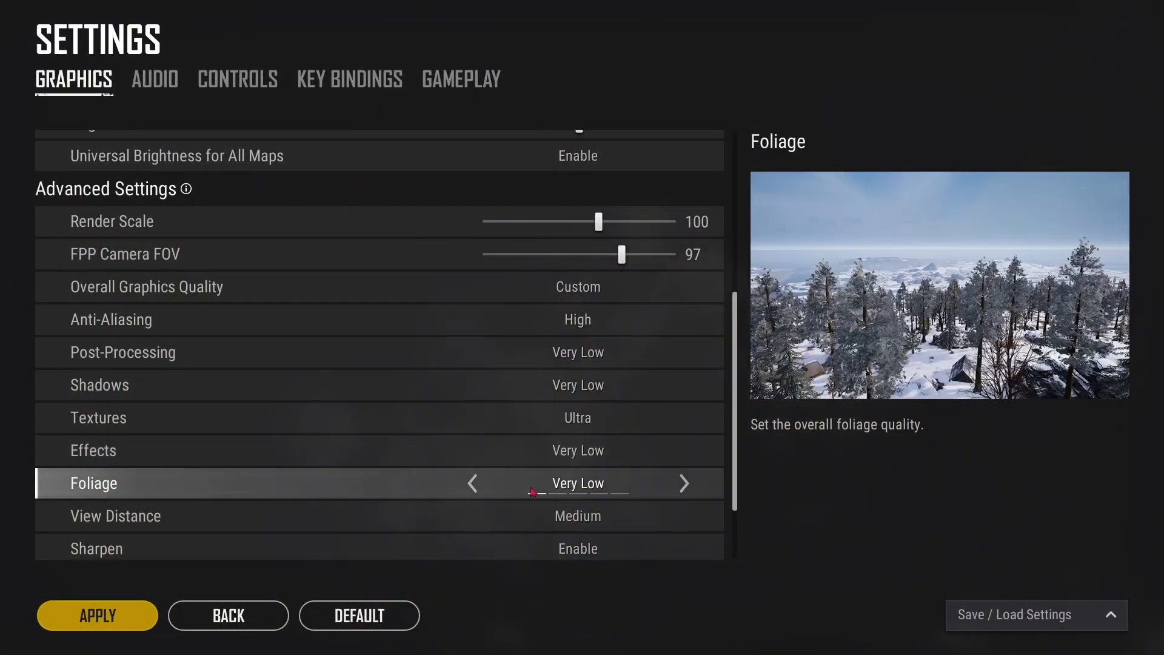
- Try foliage at Medium and return it to Very Low
click(684, 483)
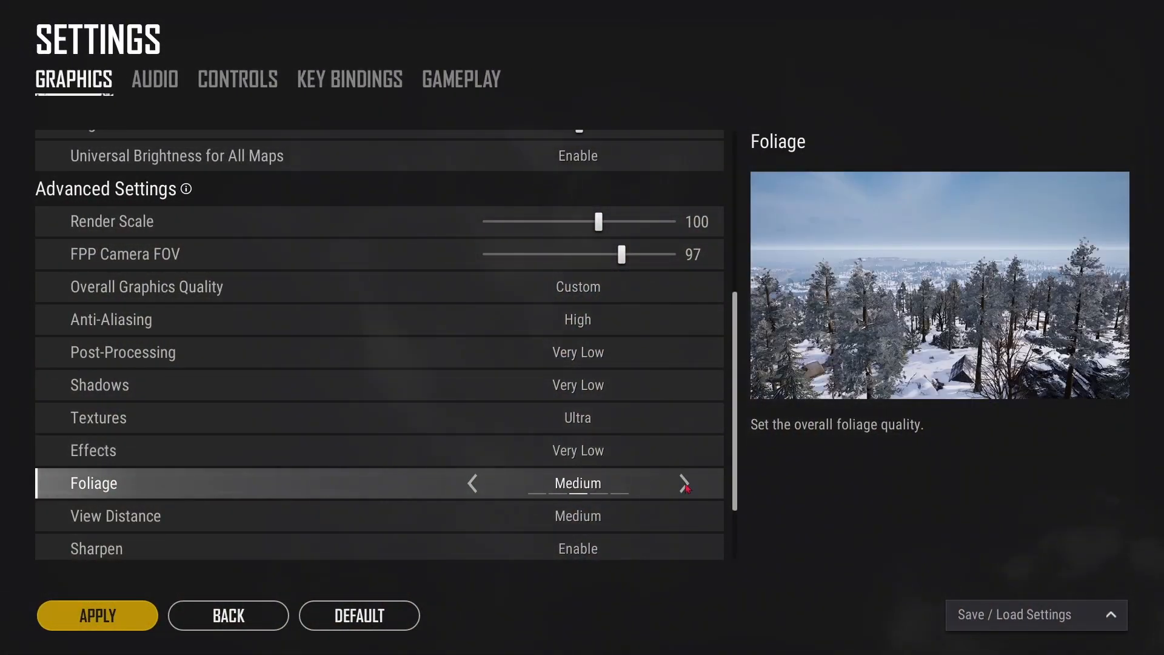
click(684, 484)
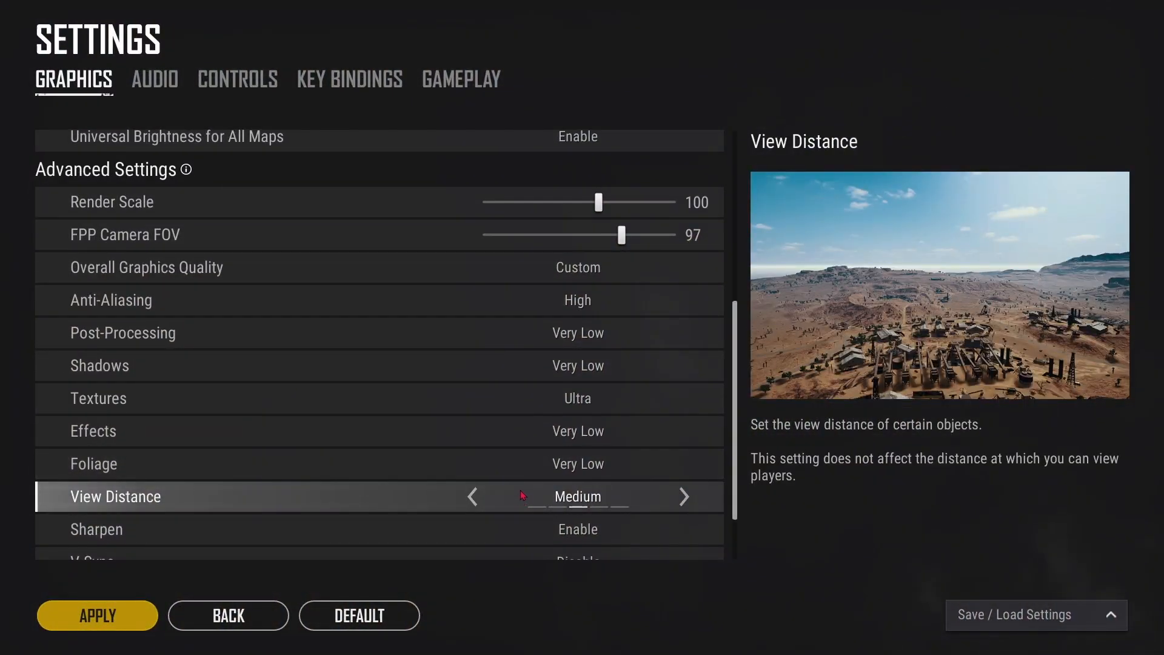
- Cycle view distance through Very Low, Low and High, settling on Medium
click(471, 496)
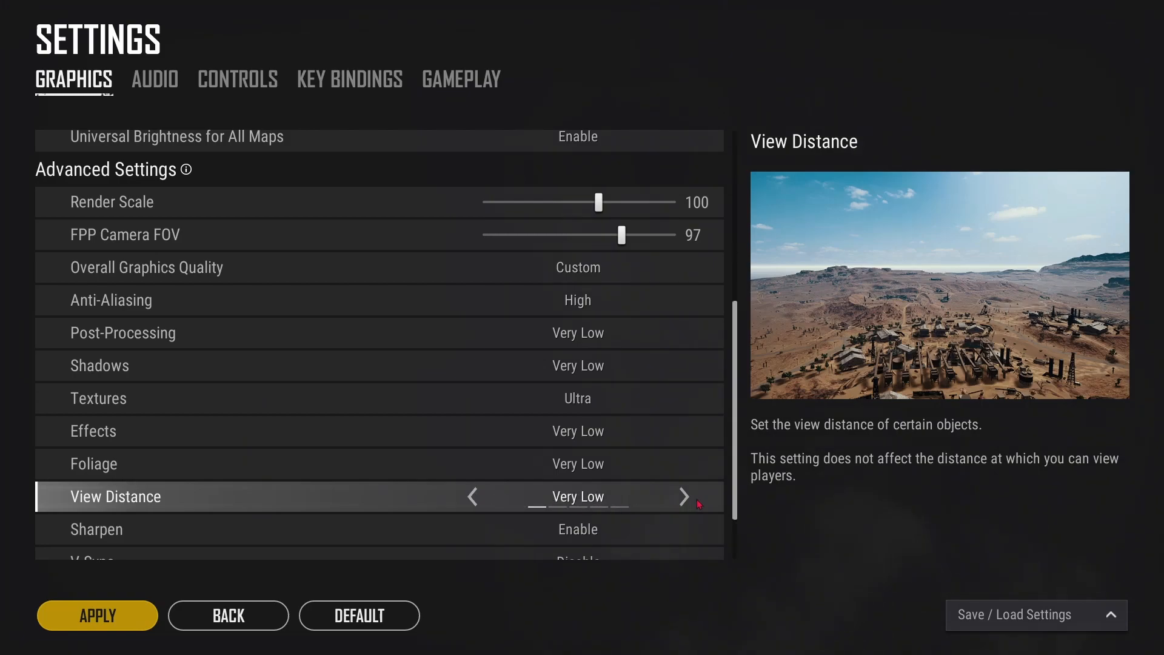
click(684, 496)
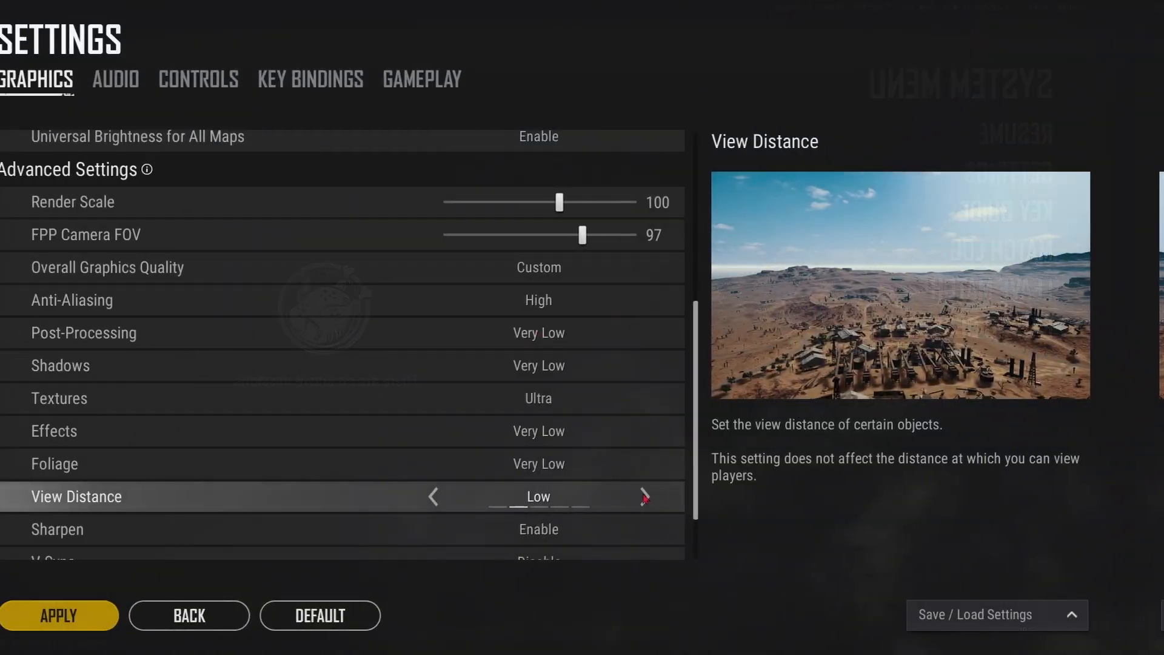
click(642, 496)
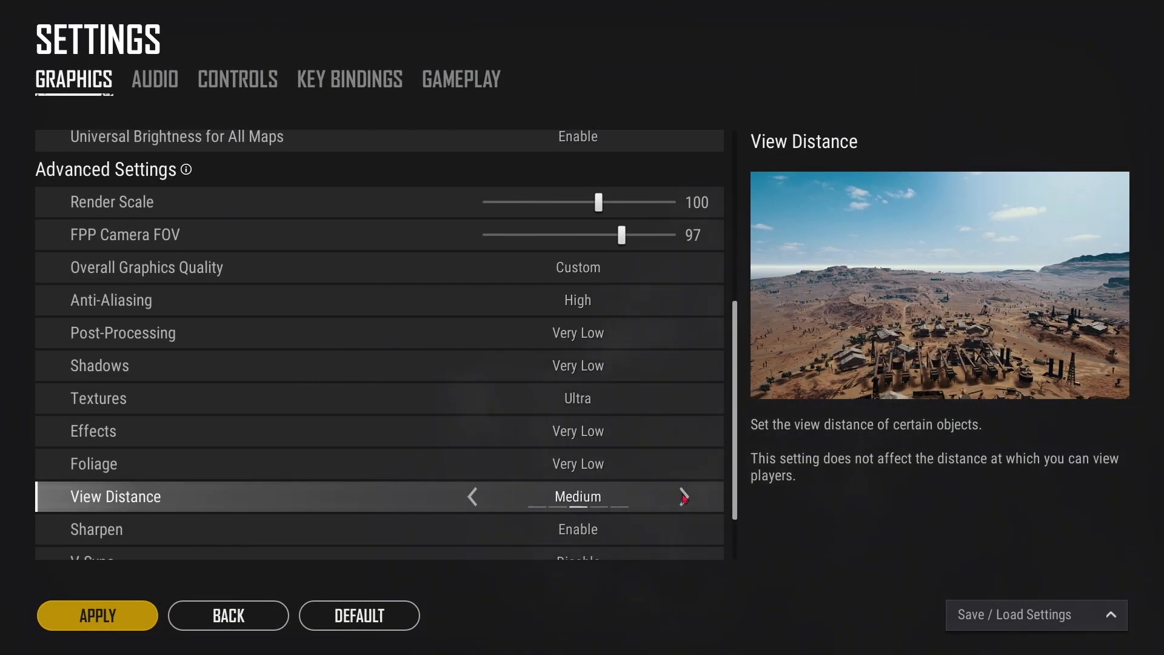
click(682, 496)
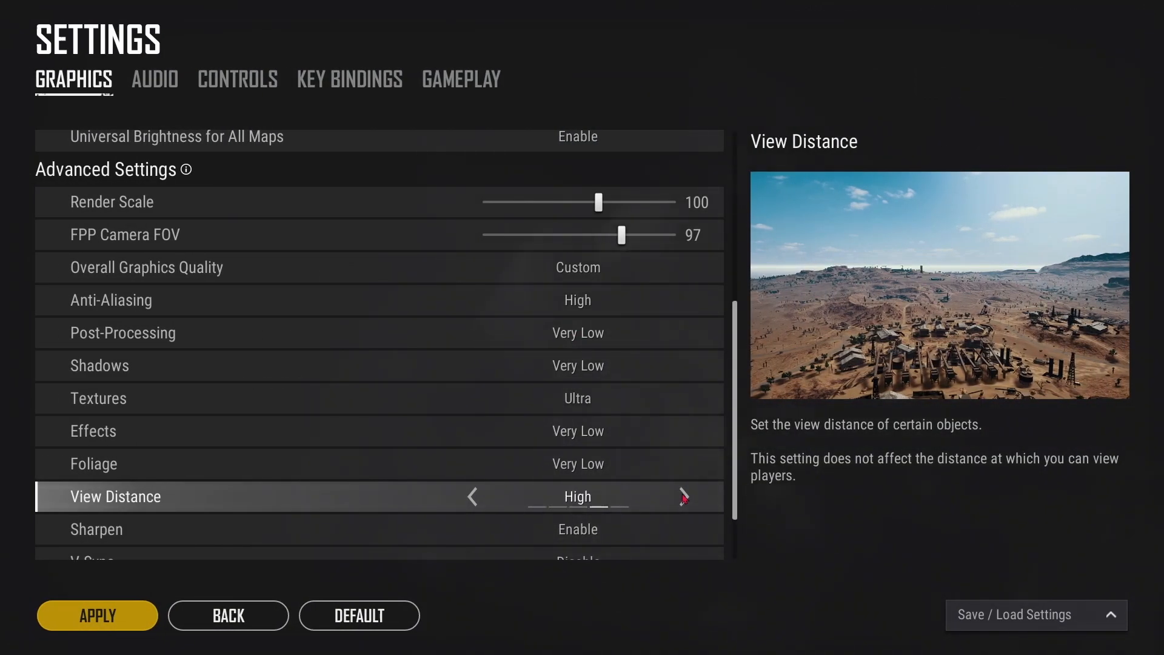
click(472, 496)
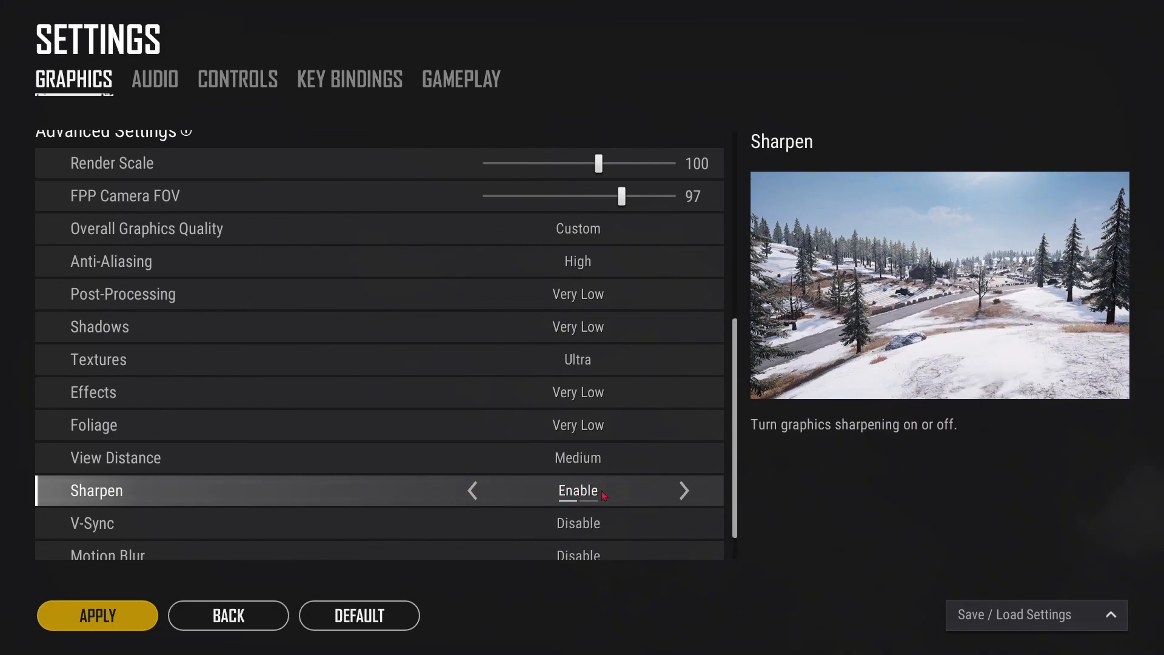
- Toggle sharpening off and back to Enable
click(471, 490)
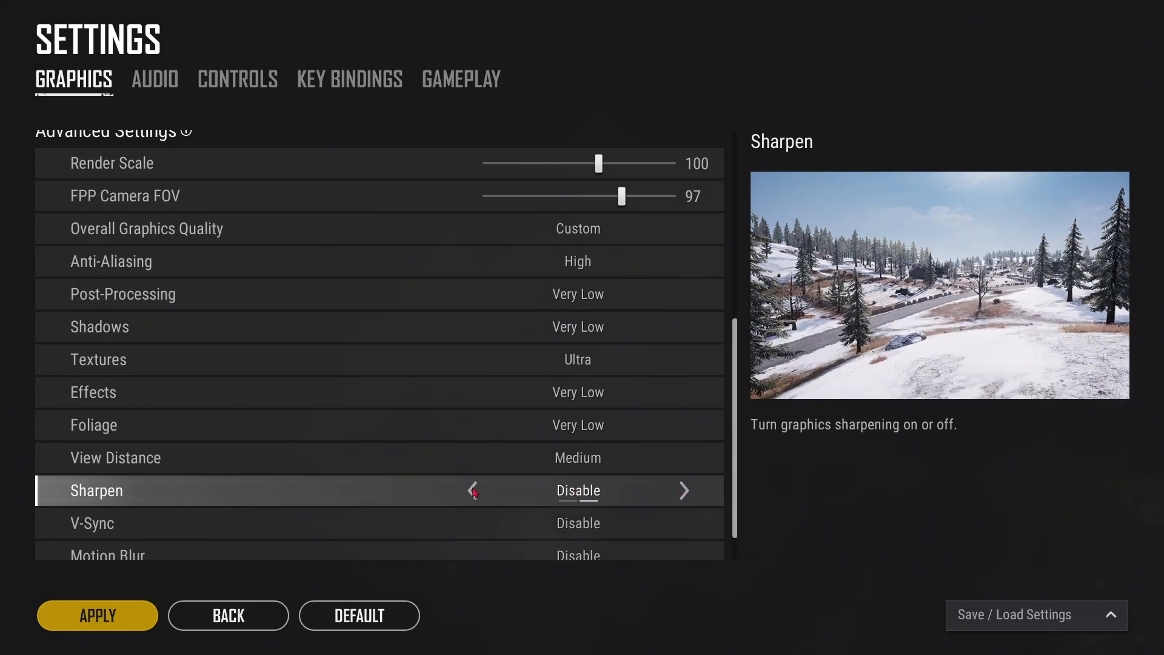
click(470, 490)
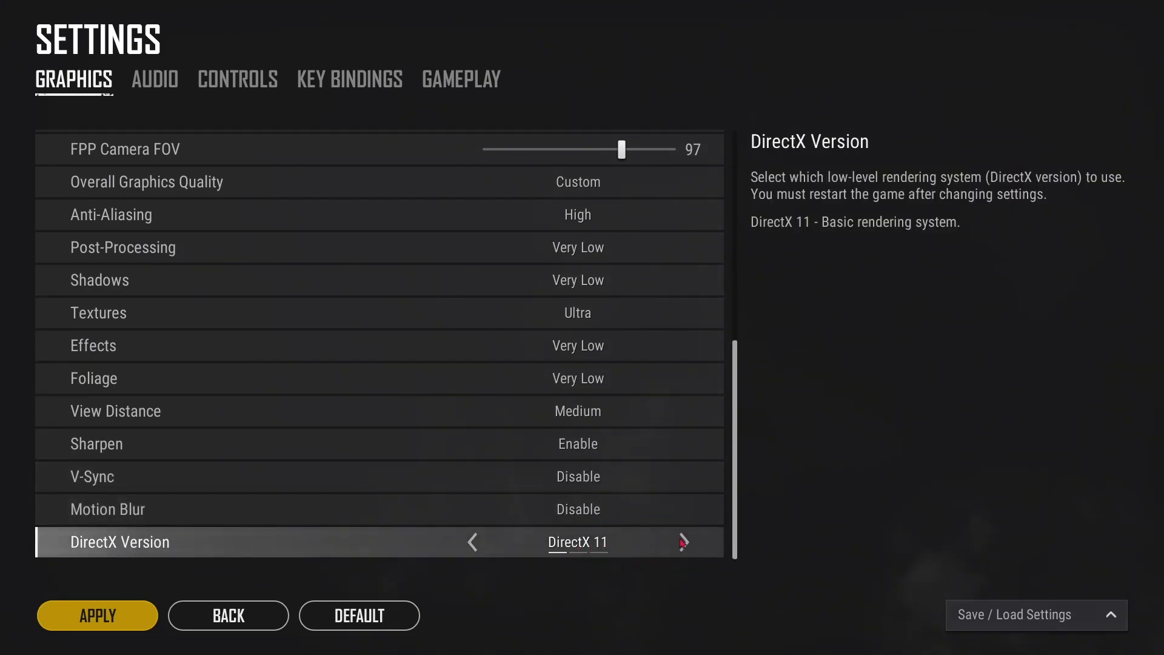
- Try DirectX 11 Enhanced and DirectX 12, then return the renderer to DirectX 11
click(683, 541)
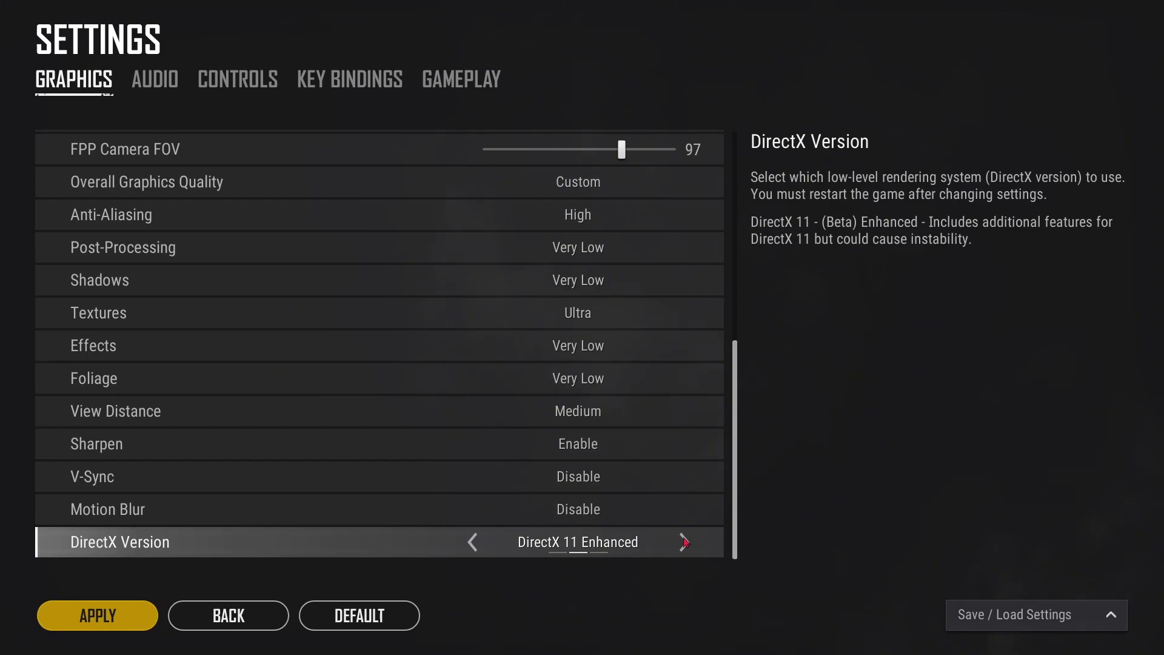
click(683, 541)
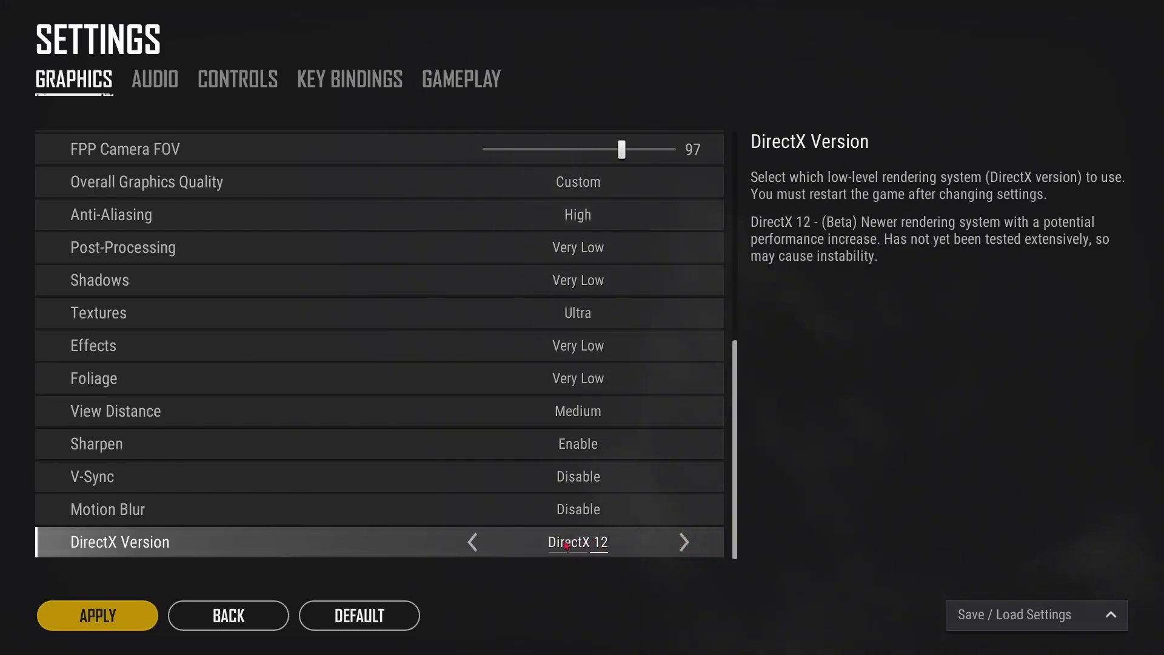
click(470, 541)
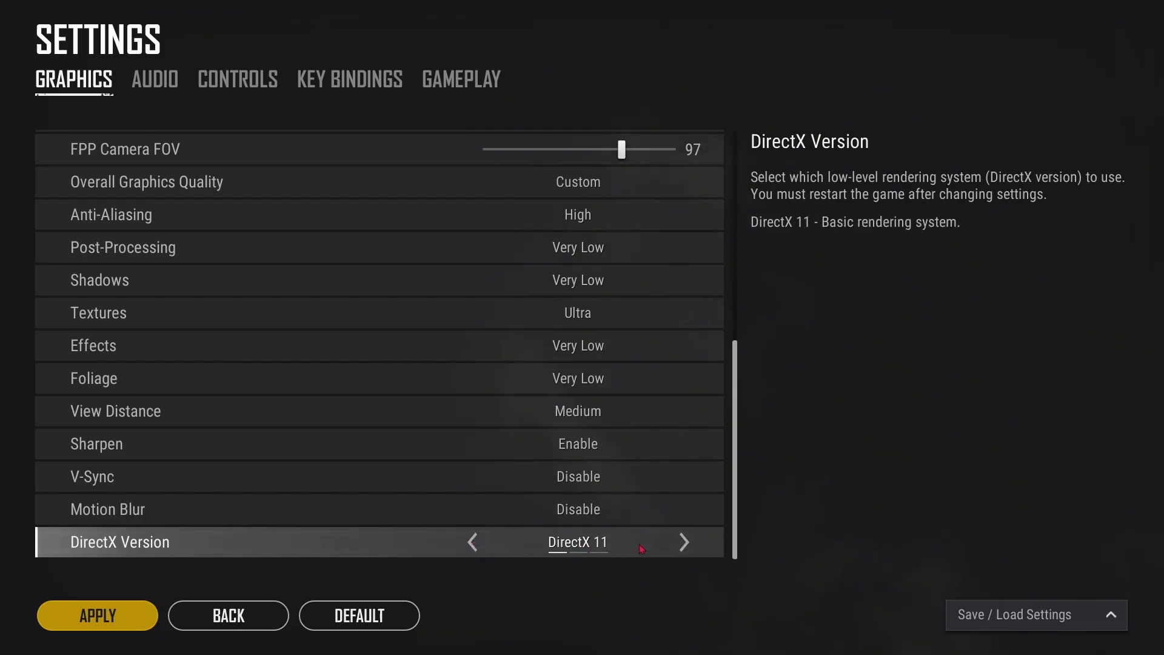
mouse_move(531, 543)
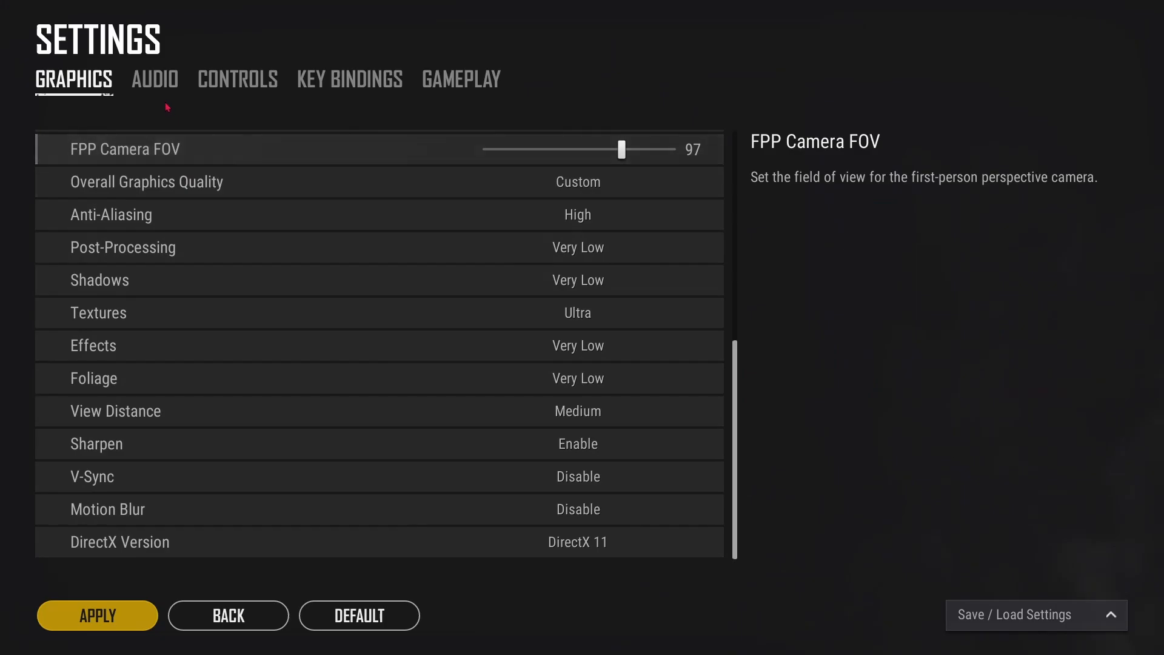
- In Gameplay settings keep Livestream Screens at Disable and return to the lobby
click(461, 80)
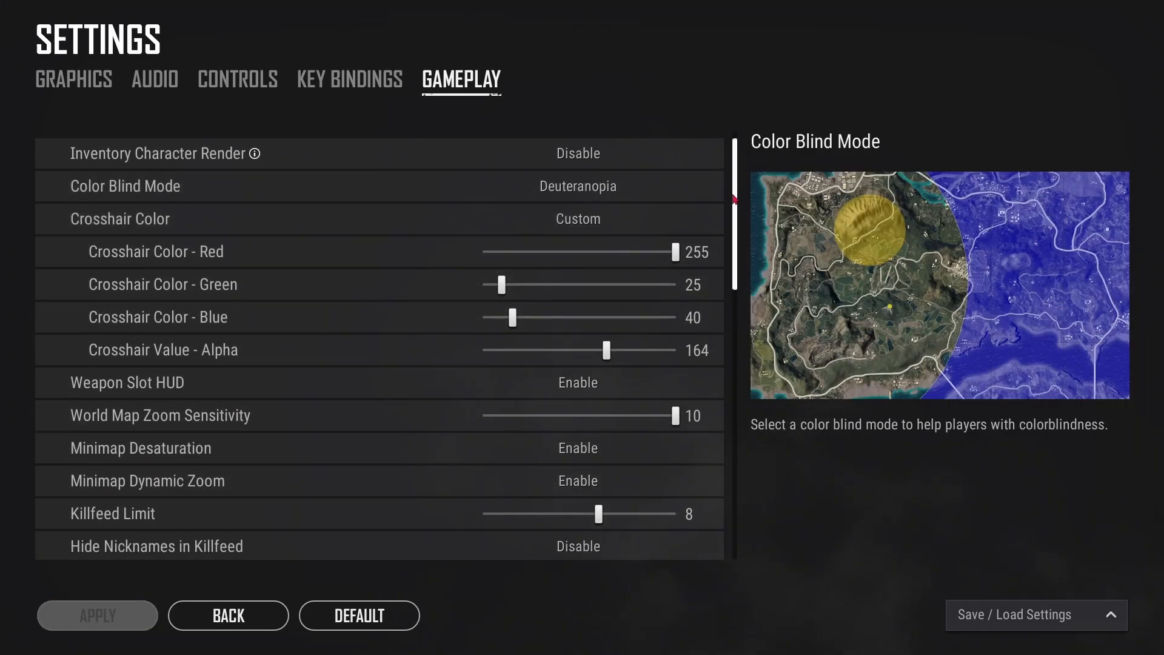
scroll(down, 3)
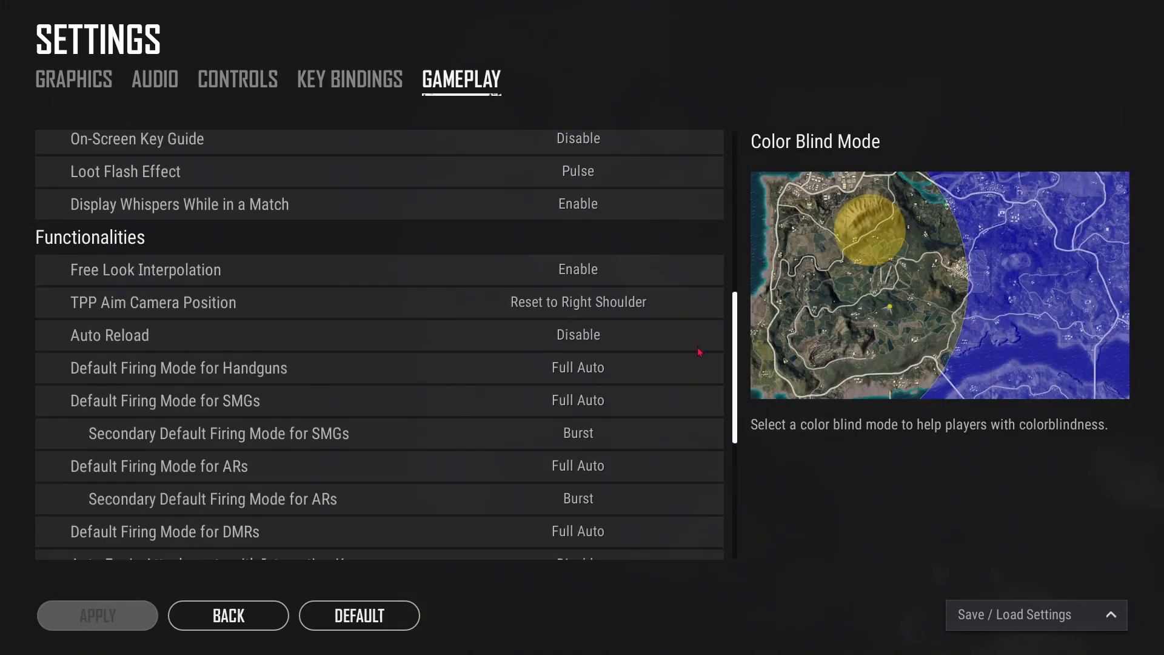
scroll(down, 3)
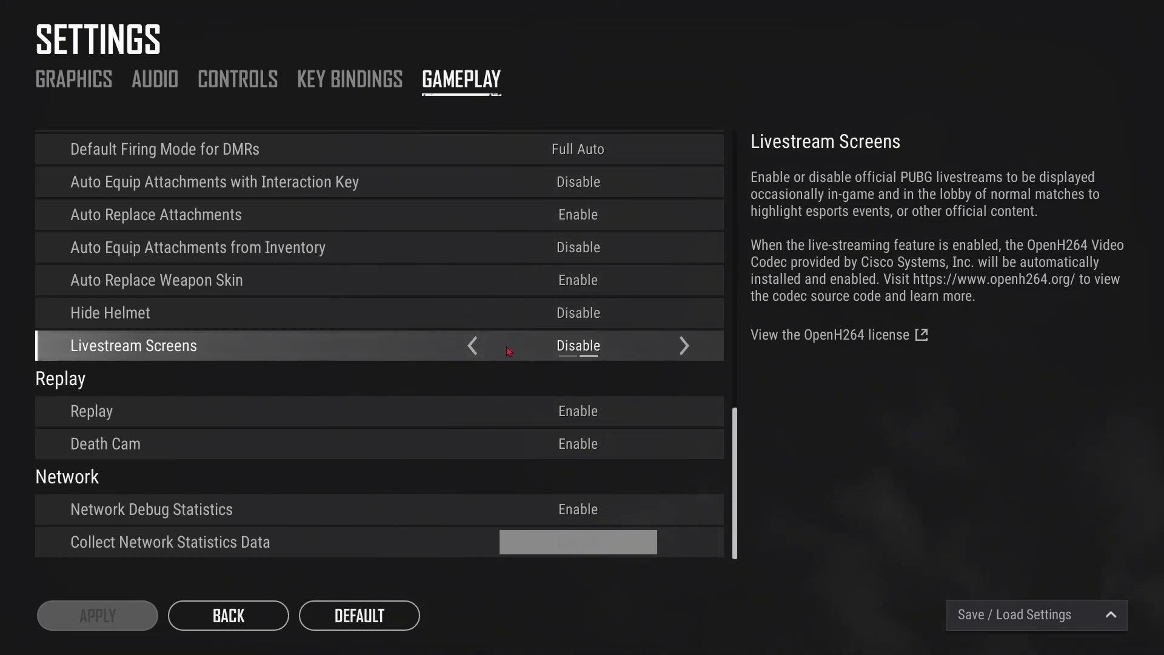
click(228, 615)
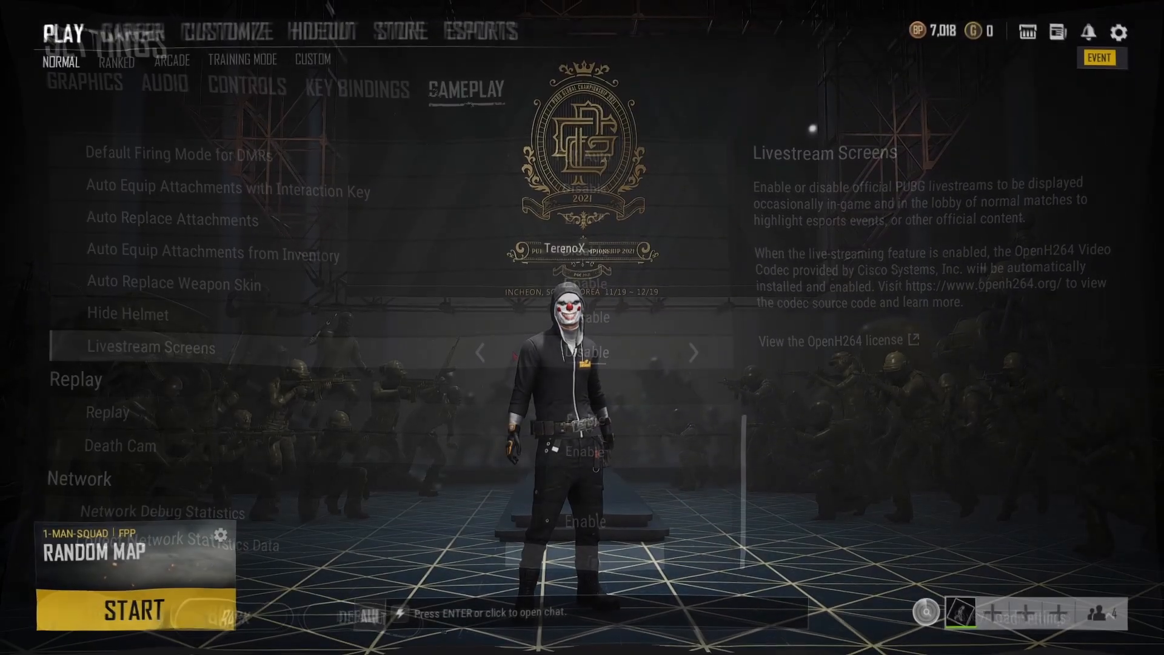
key(Escape)
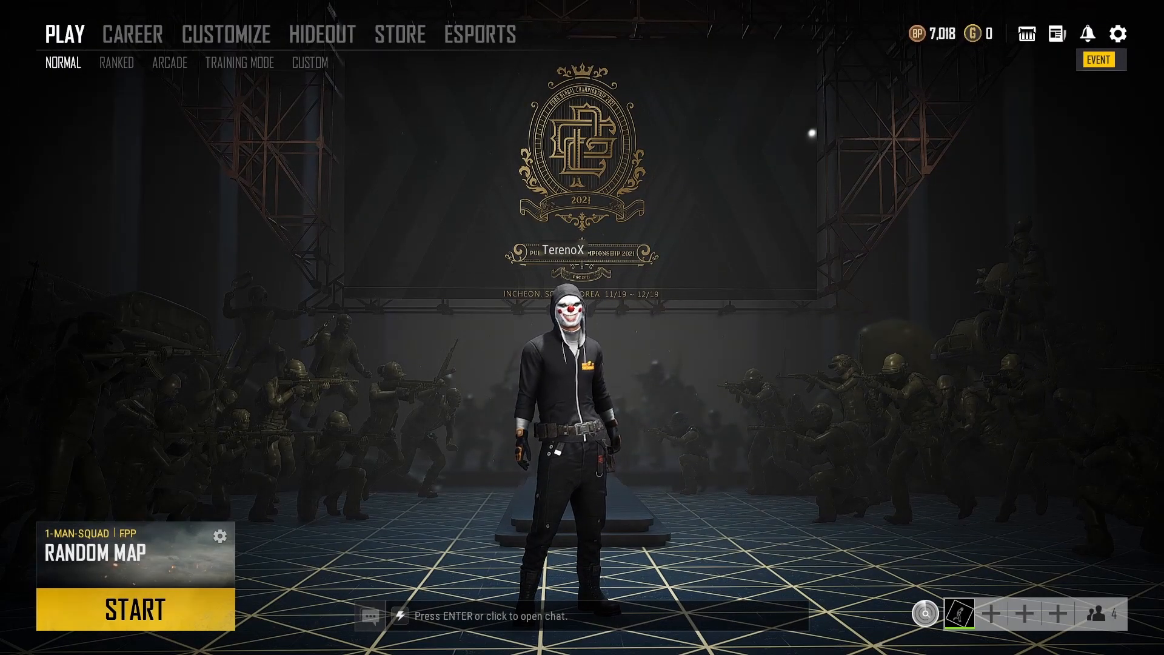